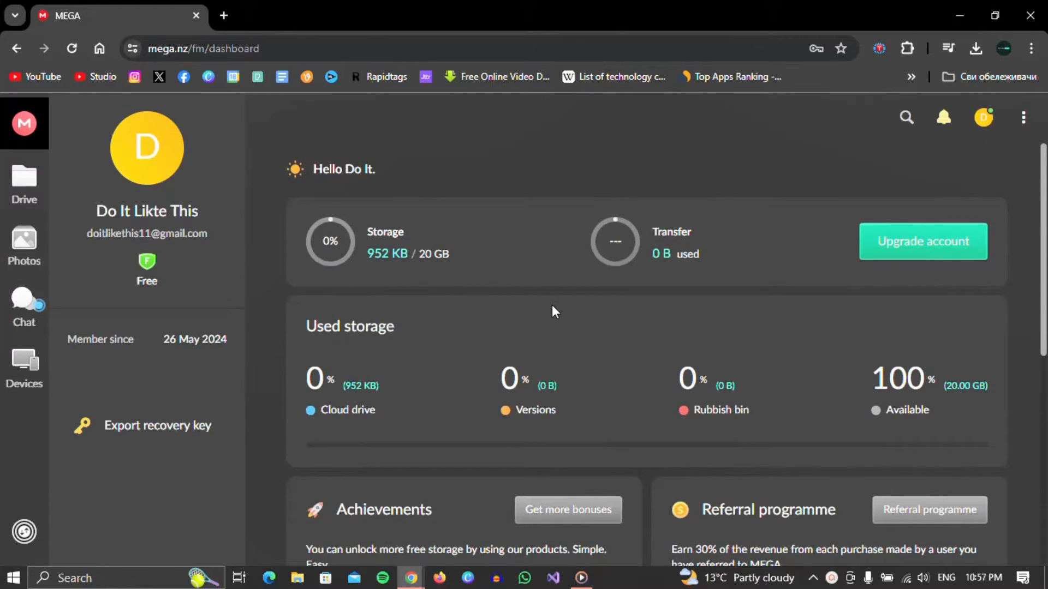
{"action": "mouse_move", "coordinate": [415, 284]}
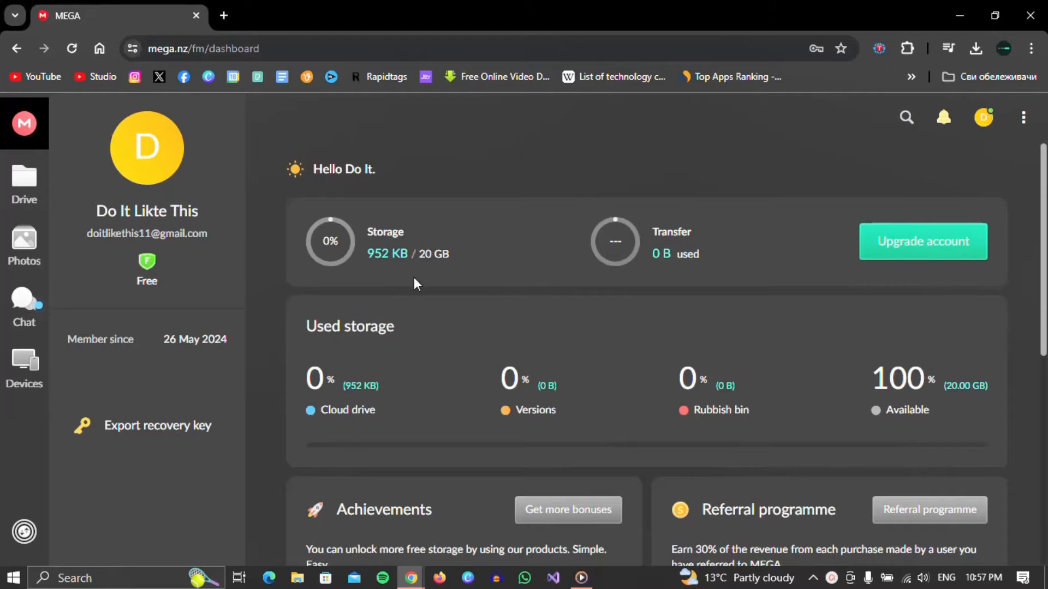
{"action": "mouse_move", "coordinate": [24, 180]}
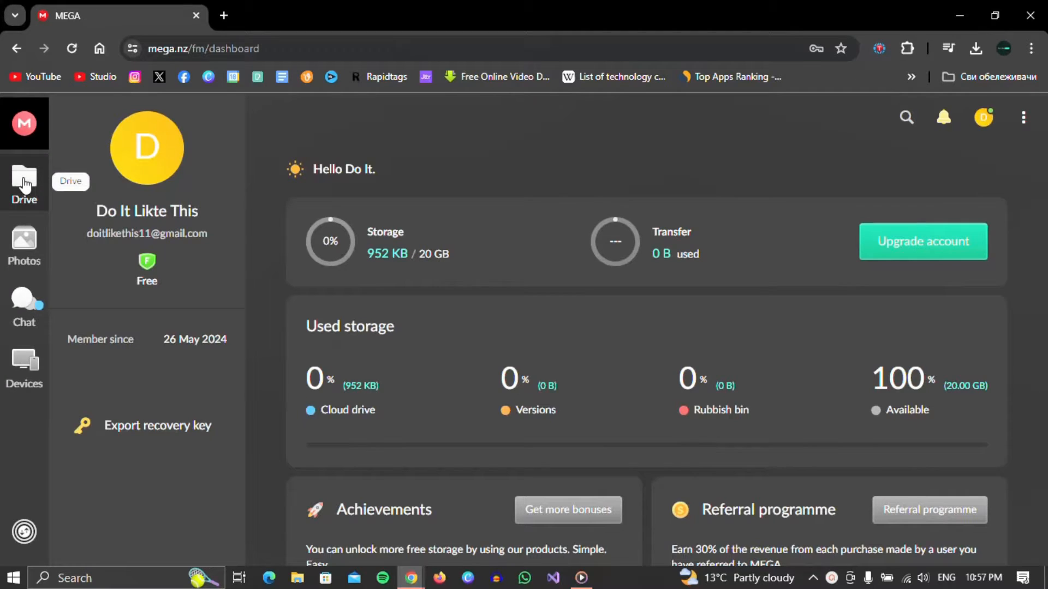
Return to the Cloud drive root showing folder 1, folder 2, folder 3 and Welcome to MEGA.pdf
{"action": "left_click", "coordinate": [24, 183]}
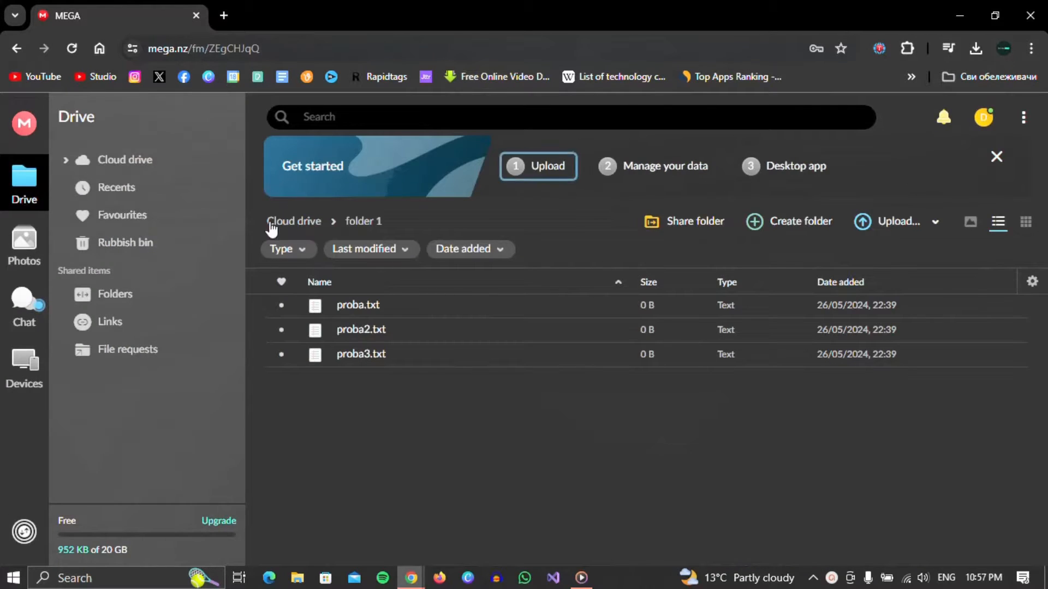
{"action": "left_click", "coordinate": [294, 220]}
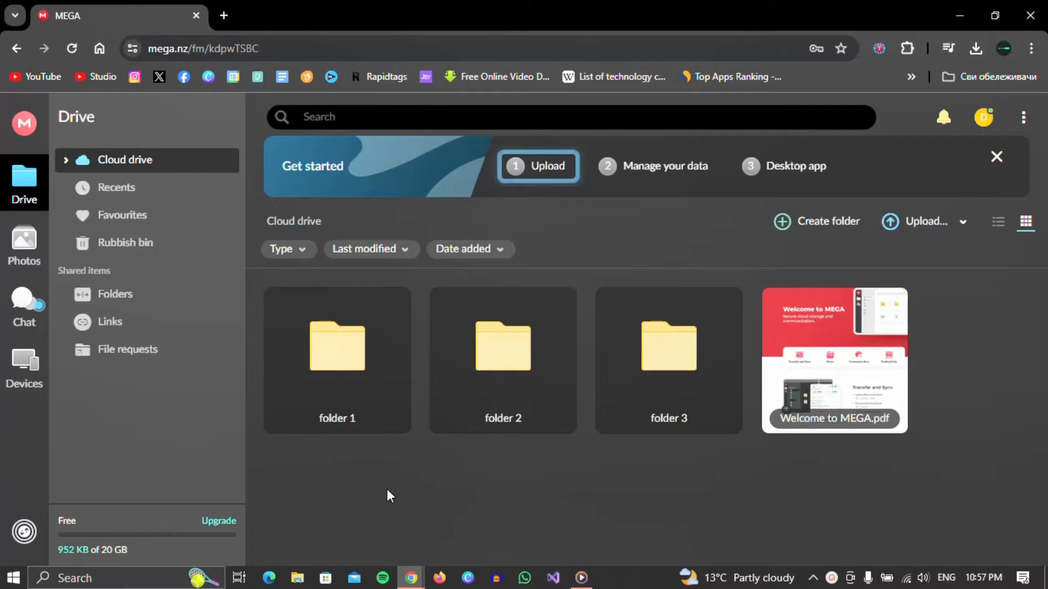
{"action": "mouse_move", "coordinate": [355, 386]}
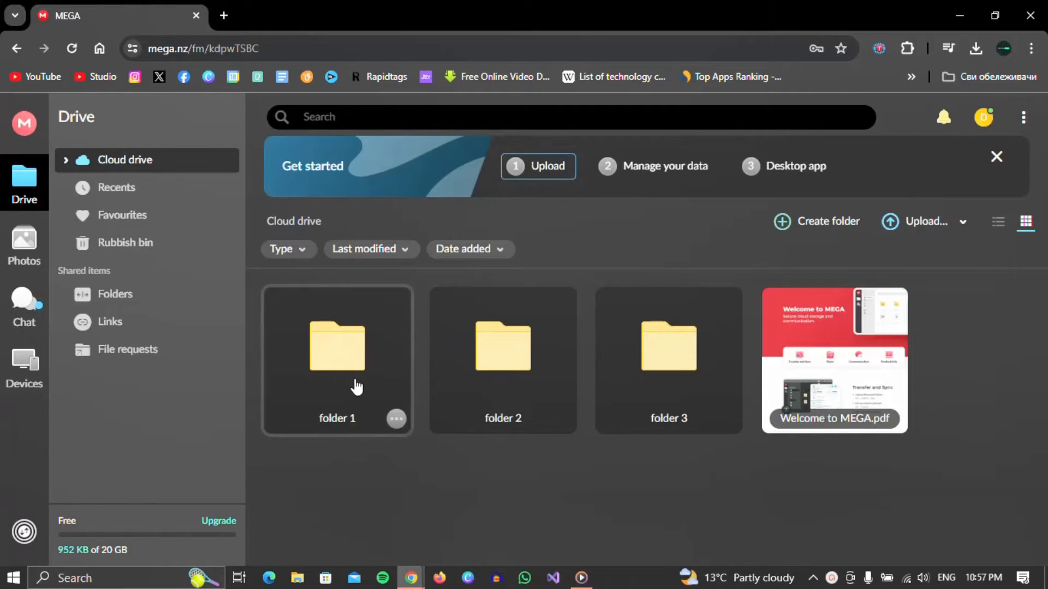
Inside folder 1, select proba.txt, proba2.txt and proba3.txt together
{"action": "double_click", "coordinate": [336, 346]}
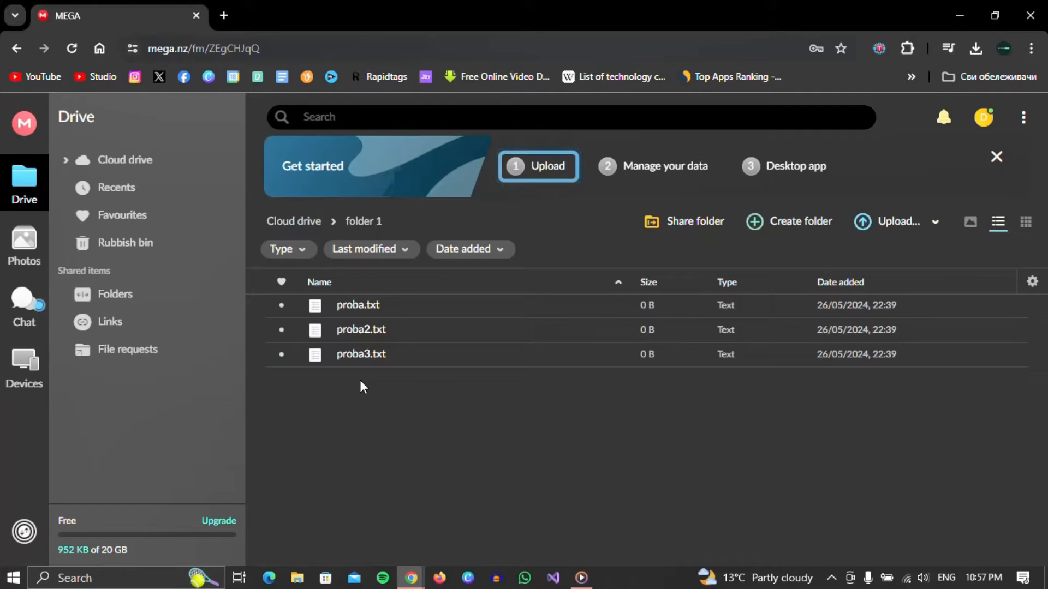
{"action": "key", "text": "ctrl"}
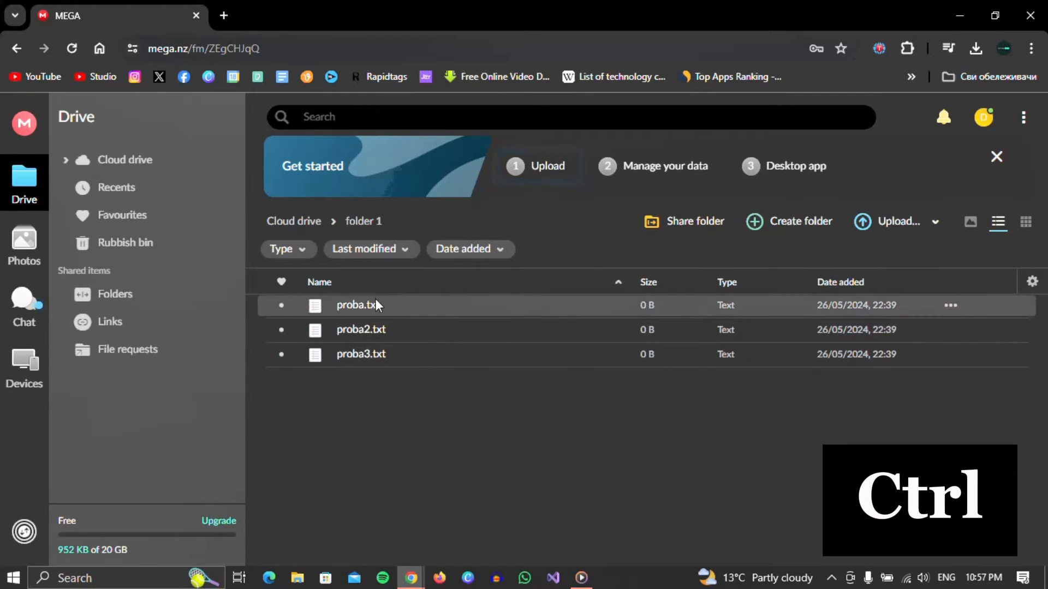
{"action": "key", "text": "ctrl+a"}
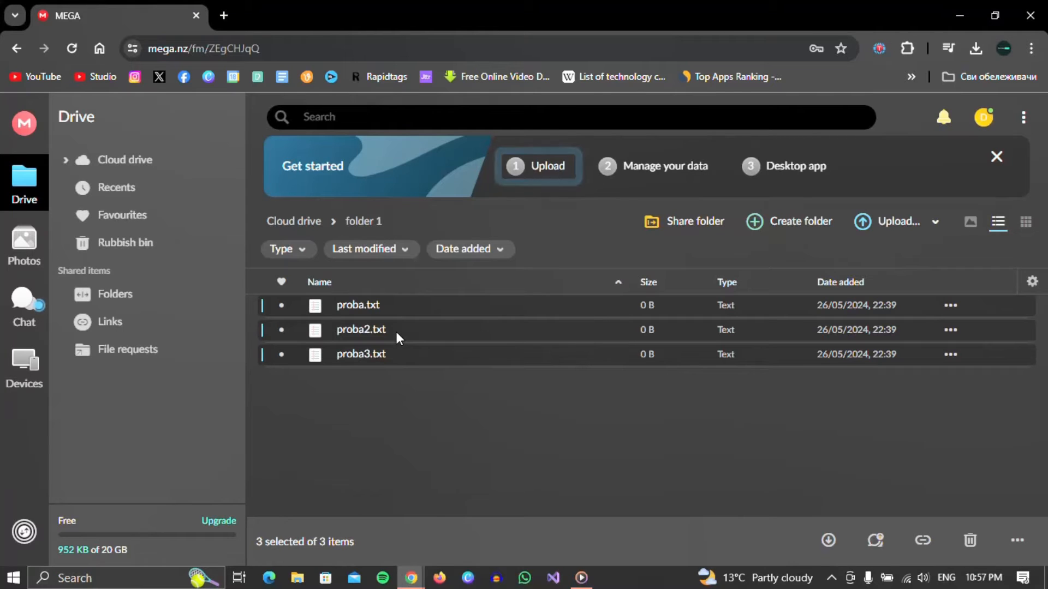
Download the three selected text files as a single ZIP
{"action": "right_click", "coordinate": [397, 335]}
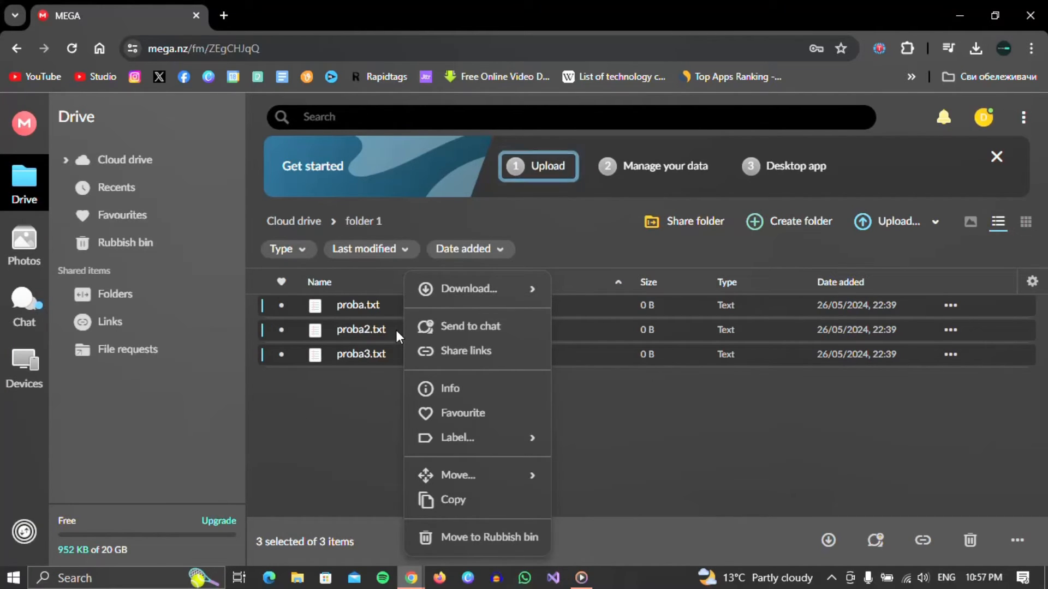
{"action": "mouse_move", "coordinate": [469, 290]}
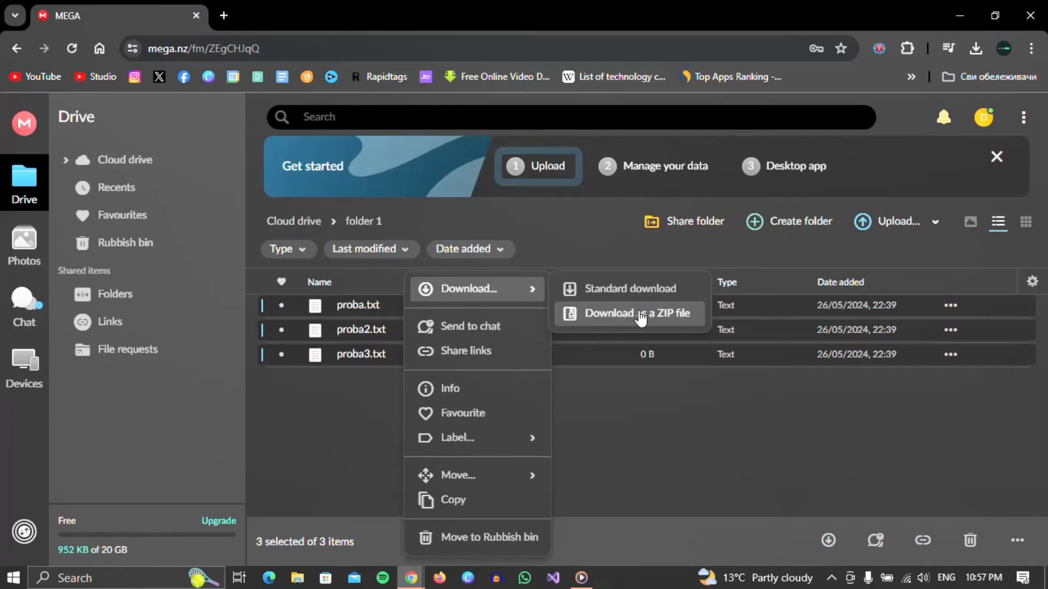
{"action": "left_click", "coordinate": [635, 313]}
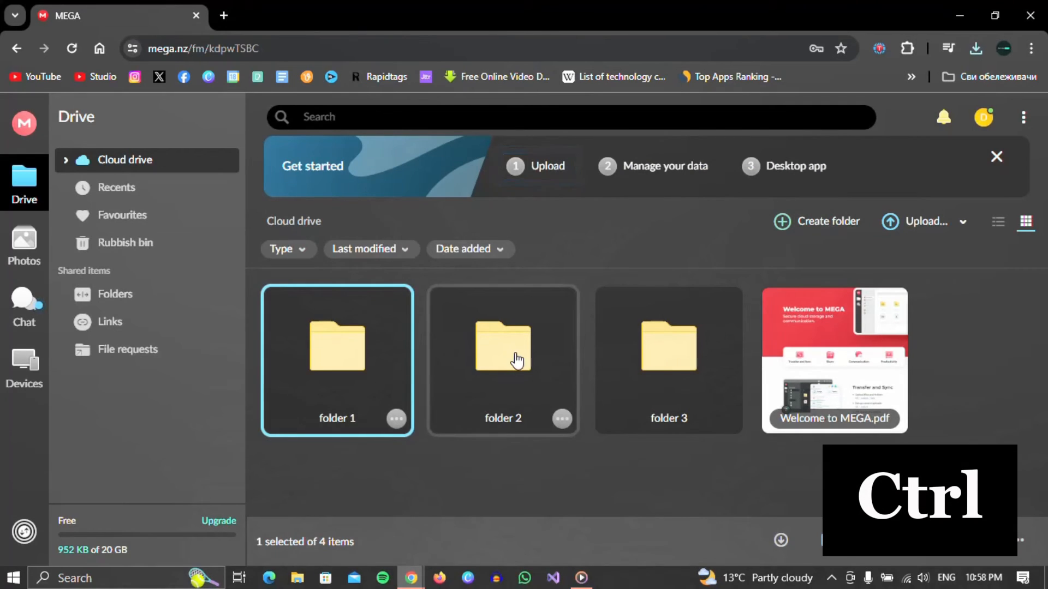
Select folder 1, folder 2 and folder 3 together at the Cloud drive root
{"action": "left_click", "coordinate": [668, 357]}
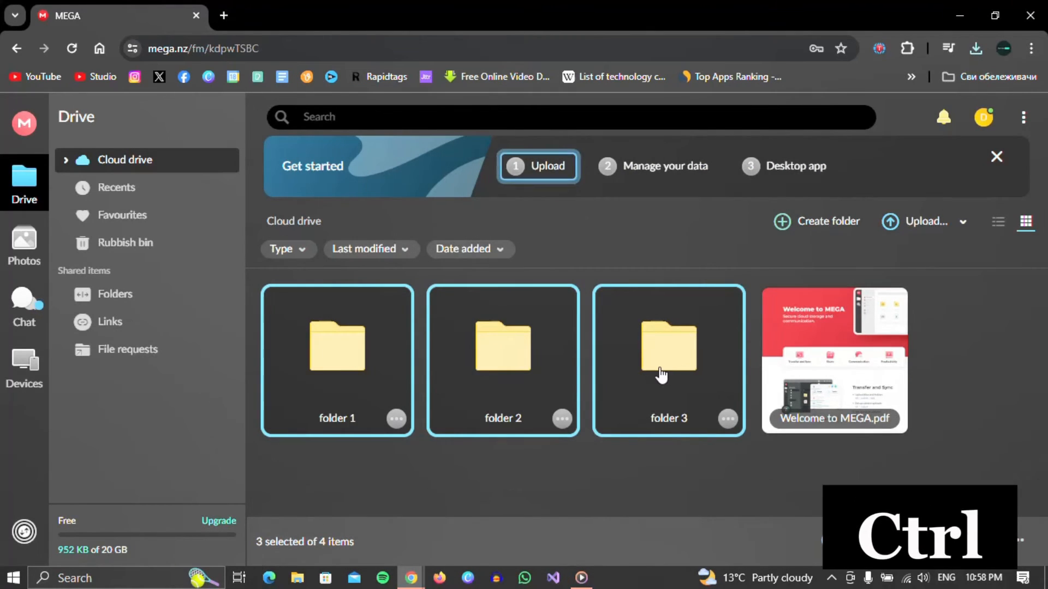